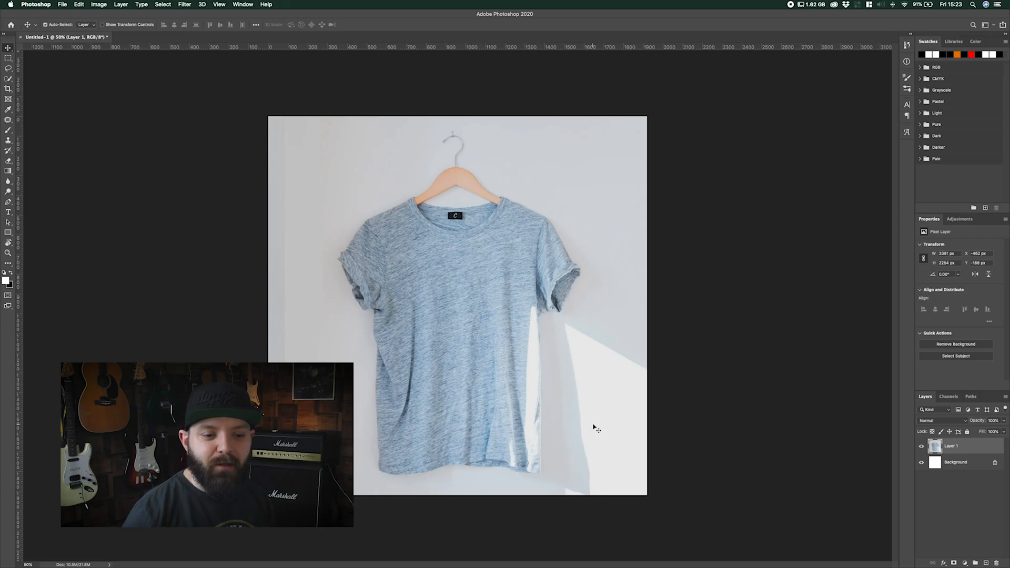
mouse_move(605, 435)
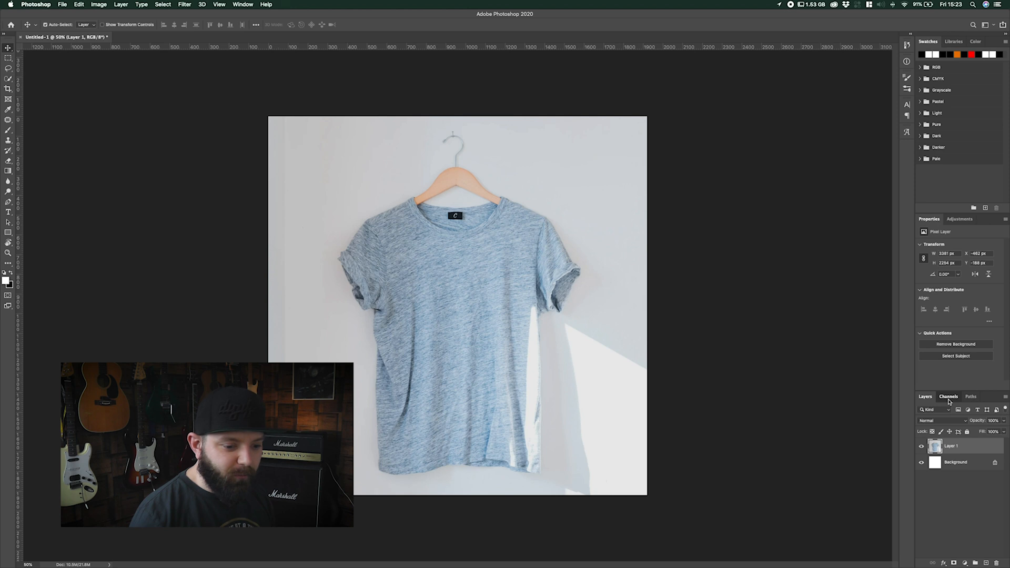
Compare the Red, Green and Blue channels of the shirt photo and keep only Green active.
left_click(948, 396)
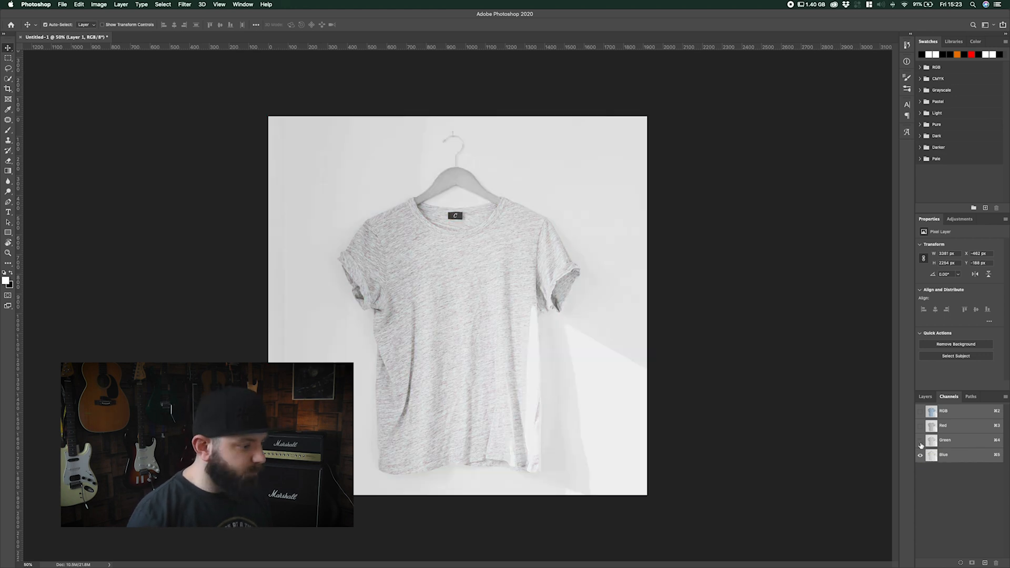
left_click(920, 440)
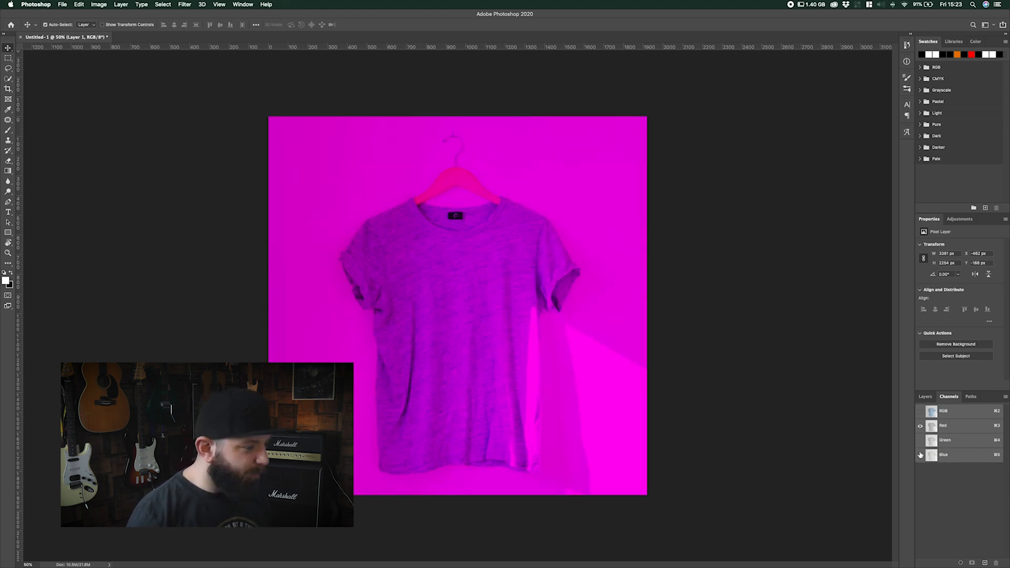
left_click(920, 425)
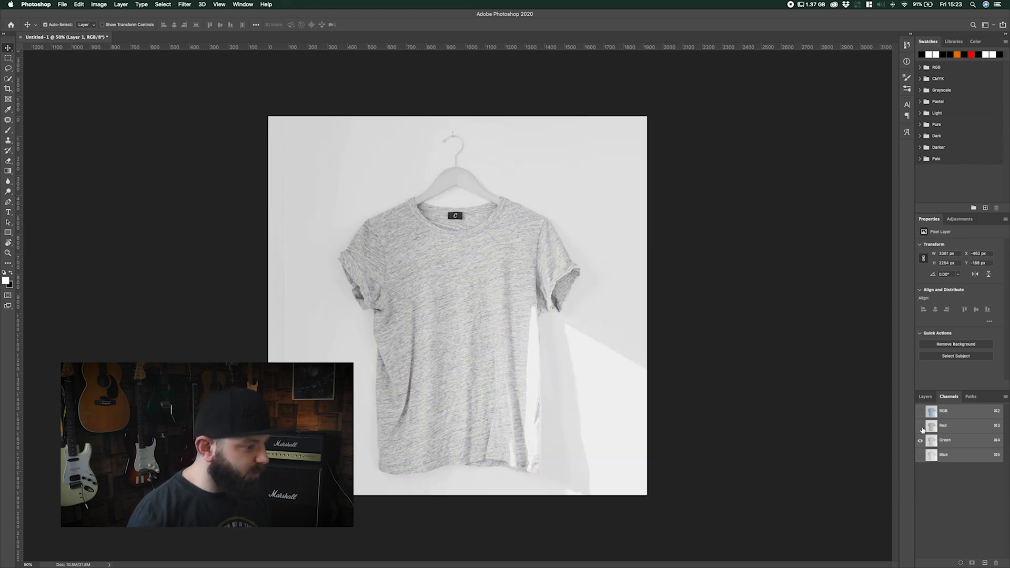
left_click(944, 440)
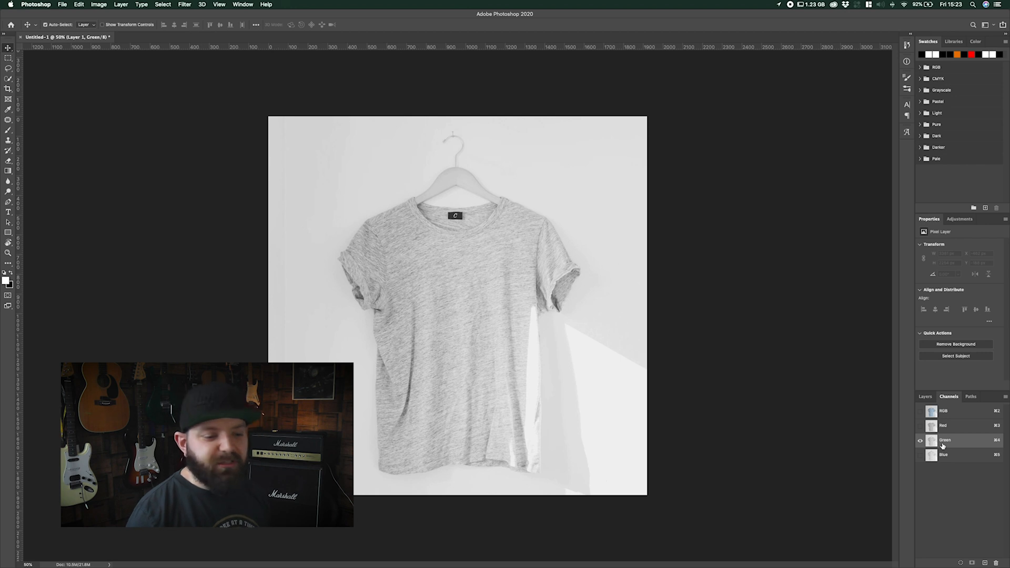
Duplicate the Green channel into a new document named Displacement.
right_click(943, 440)
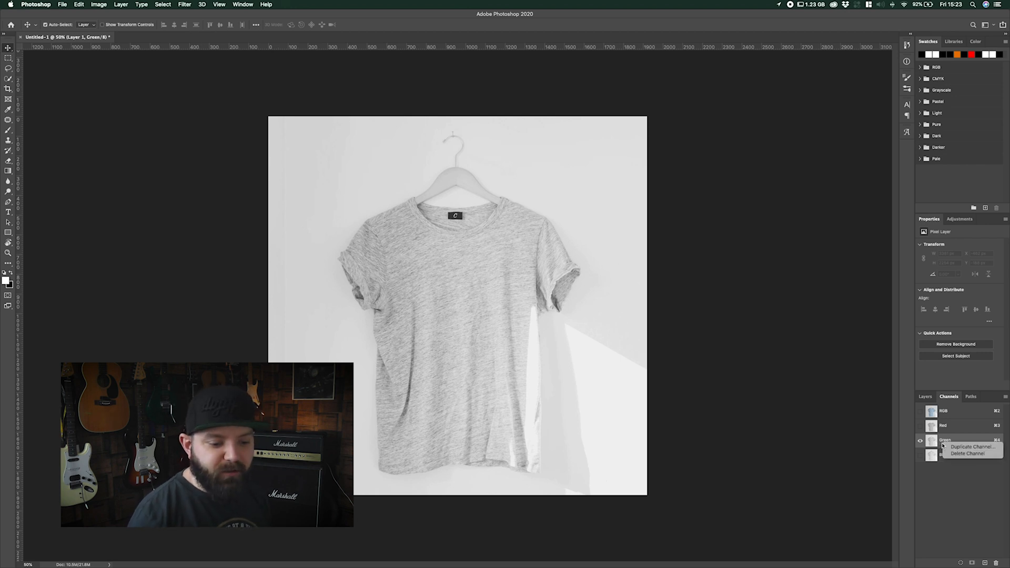
left_click(970, 447)
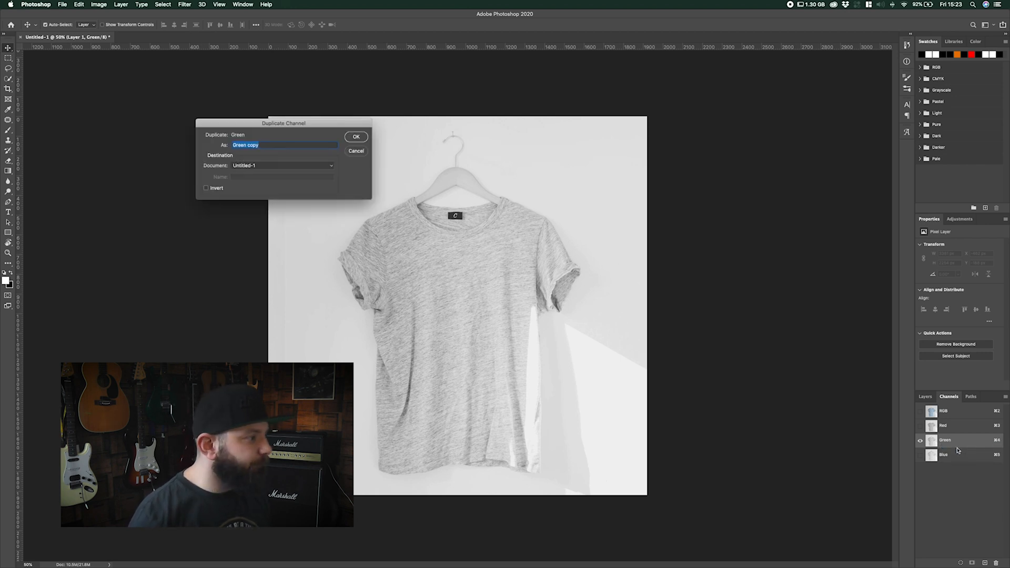
left_click_drag(283, 123, 431, 186)
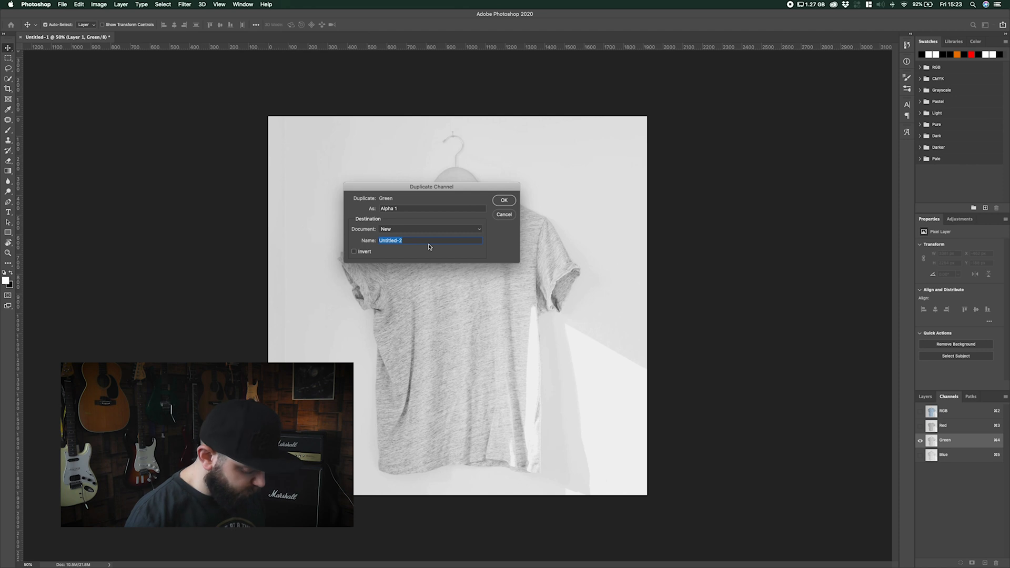
type("Displacement")
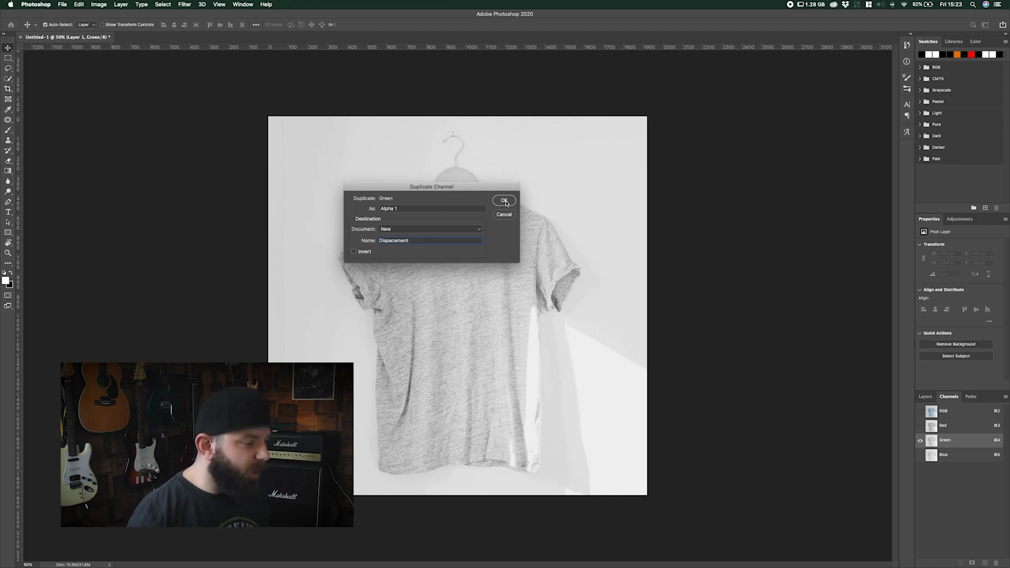
left_click(504, 200)
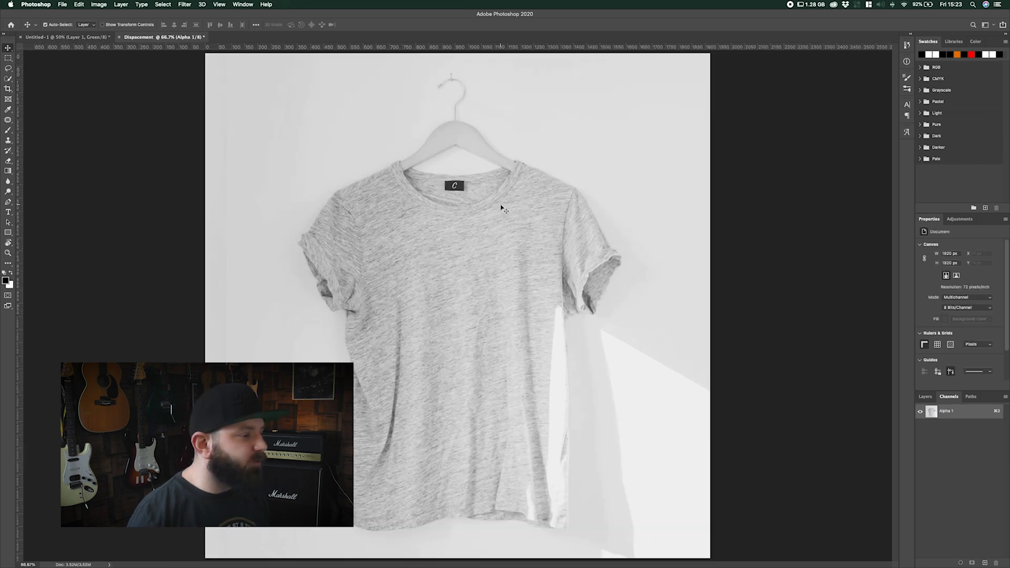
mouse_move(175, 82)
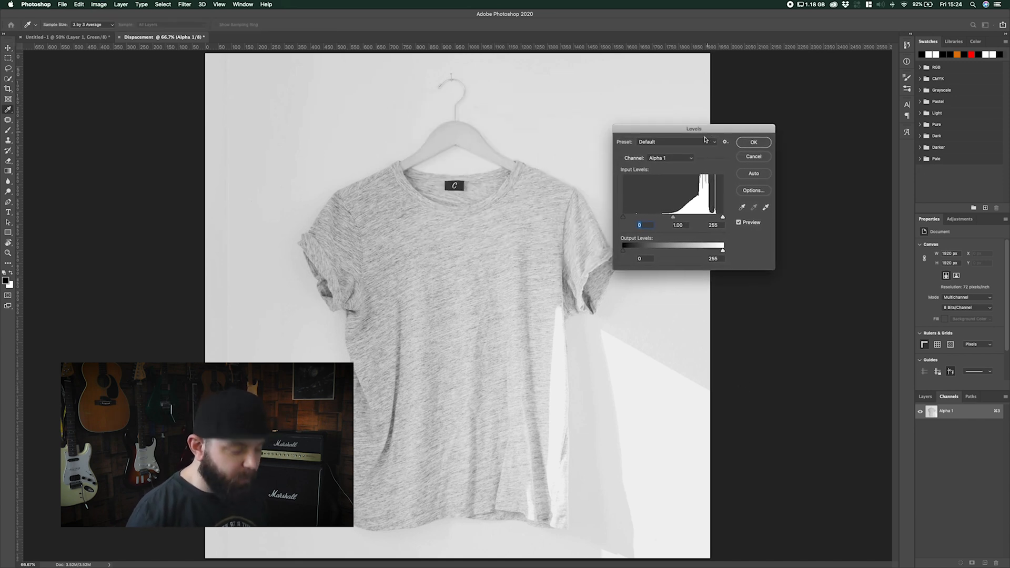
Apply a Levels adjustment with midtones at 0.72 to darken the Displacement map.
left_click(753, 142)
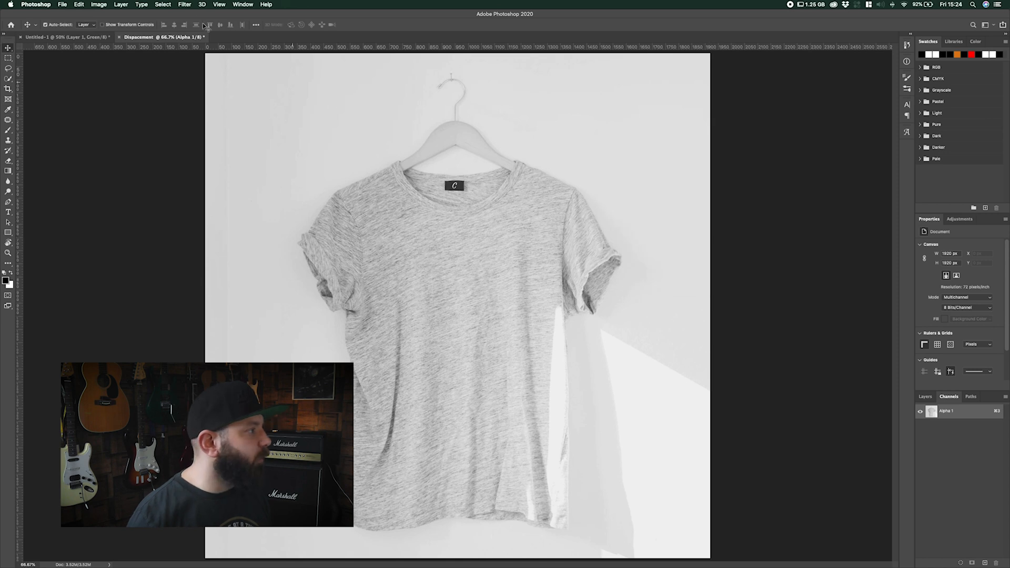
left_click(99, 5)
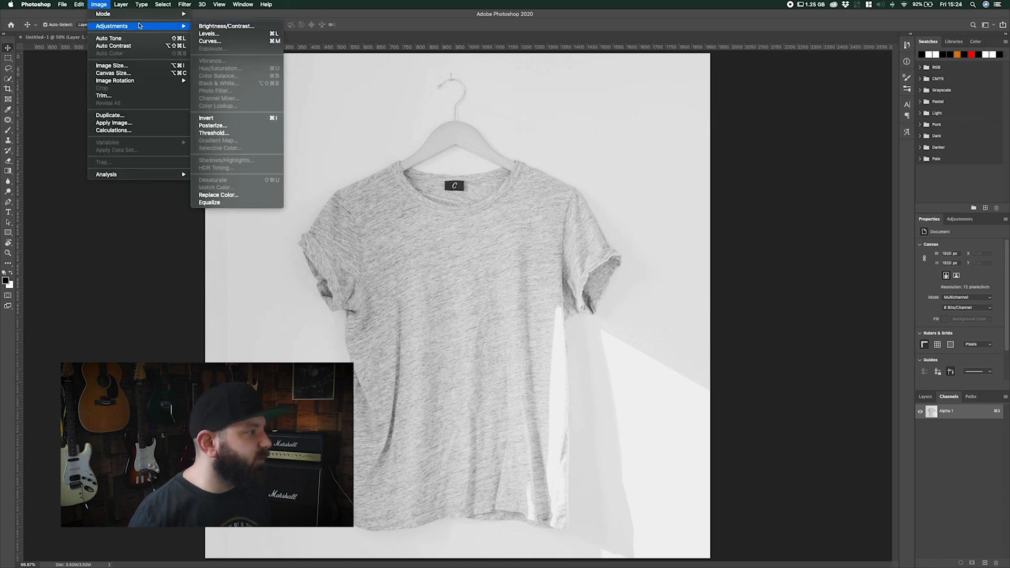
left_click(208, 33)
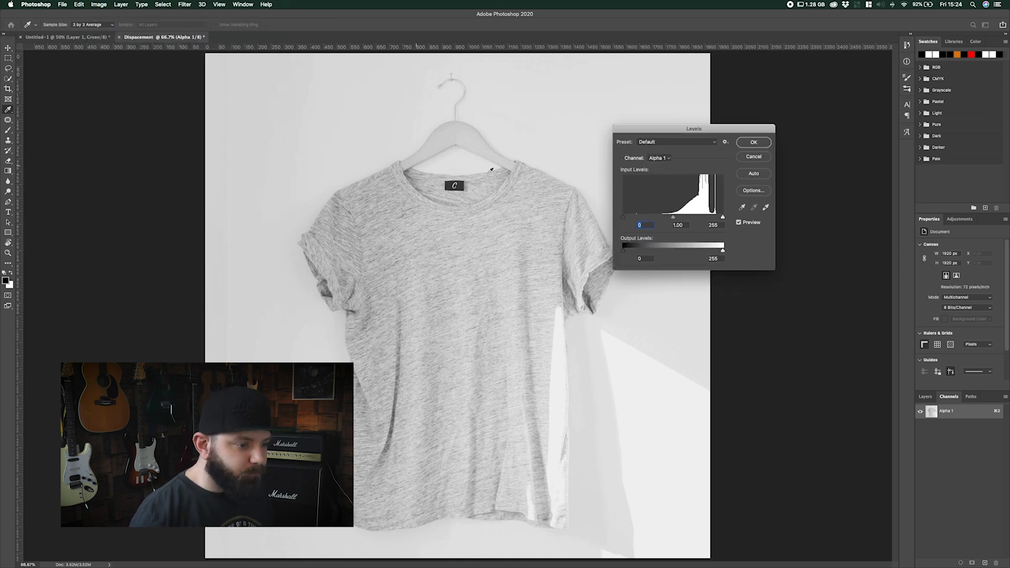
left_click_drag(674, 216, 686, 216)
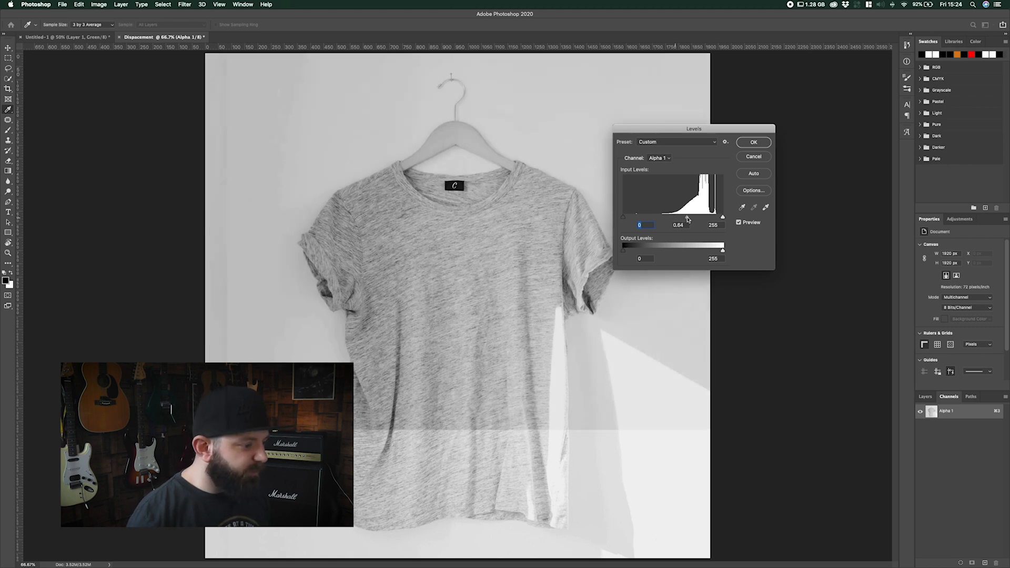
left_click_drag(692, 217, 698, 217)
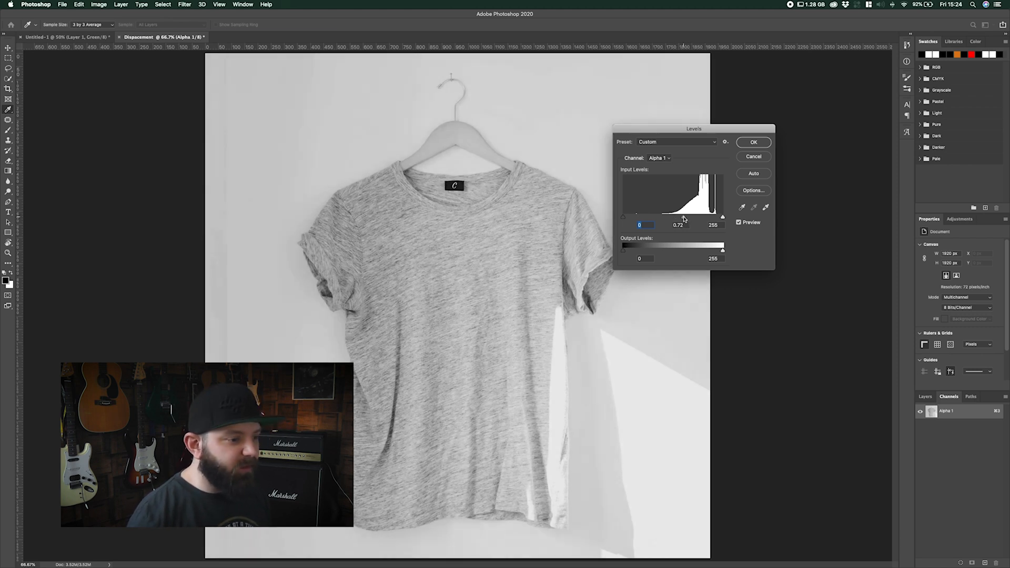
left_click(678, 225)
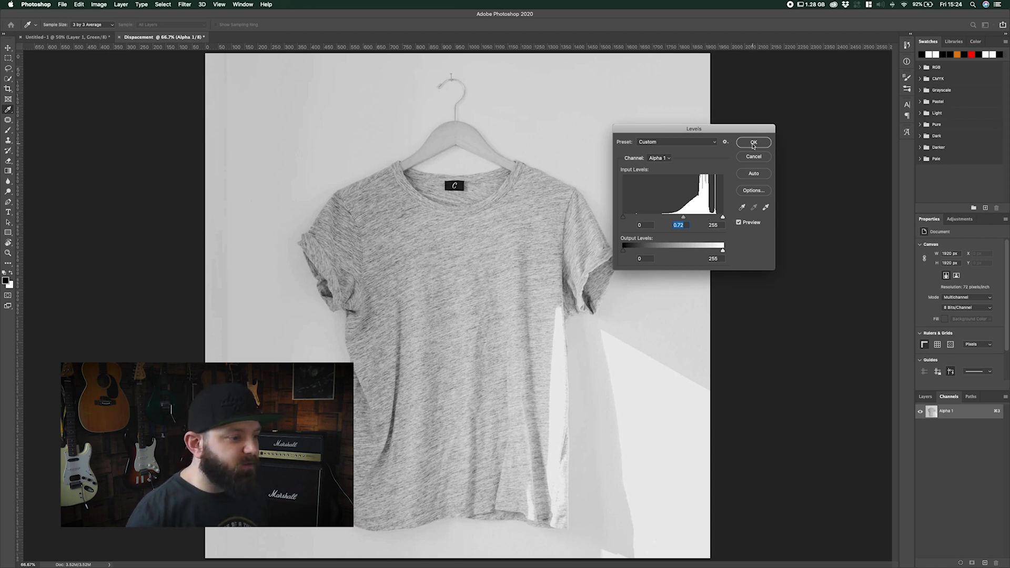
left_click(753, 143)
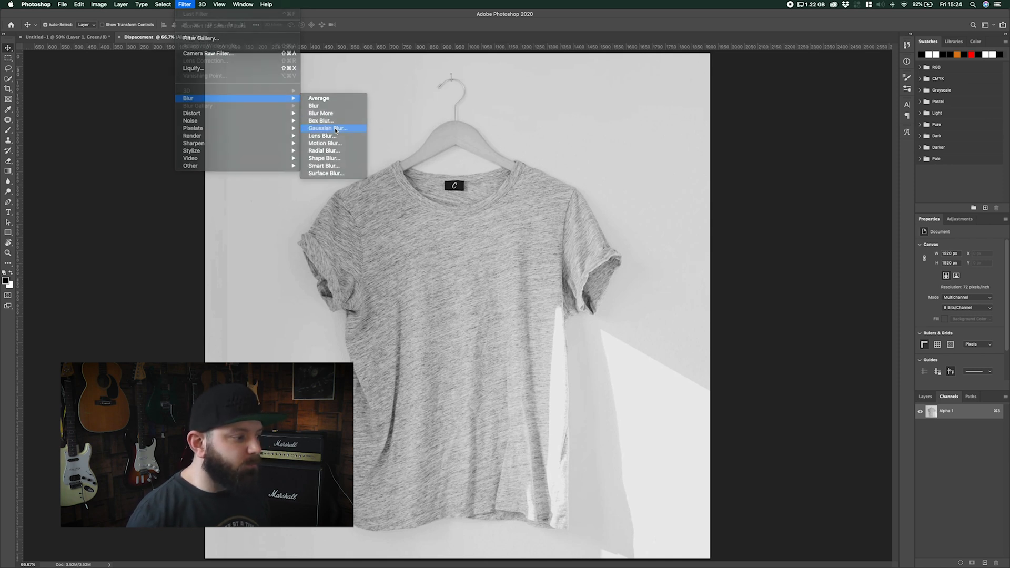
Apply a Gaussian Blur with a 2.0-pixel radius to the Displacement map.
left_click(325, 129)
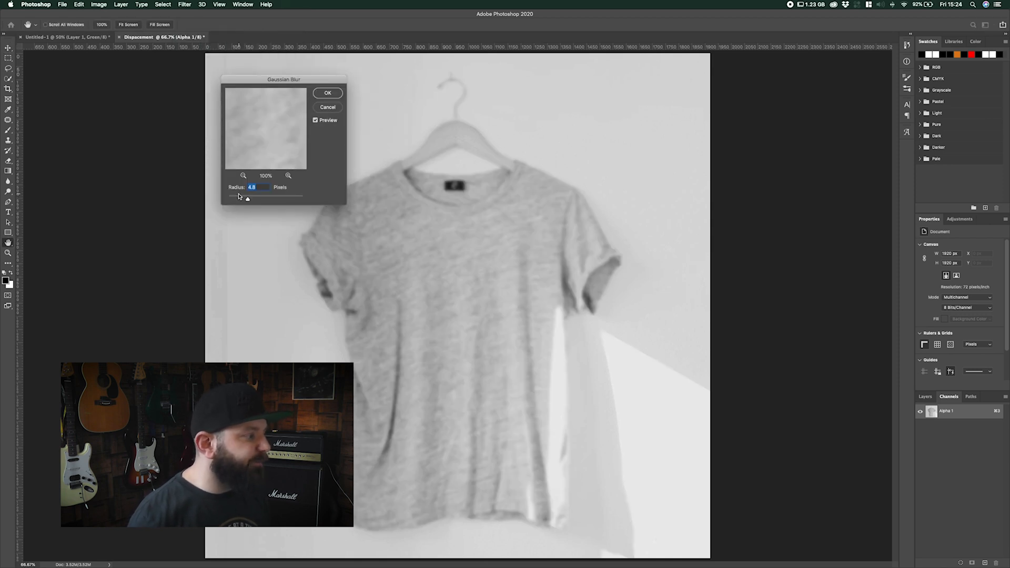
left_click_drag(247, 197, 226, 198)
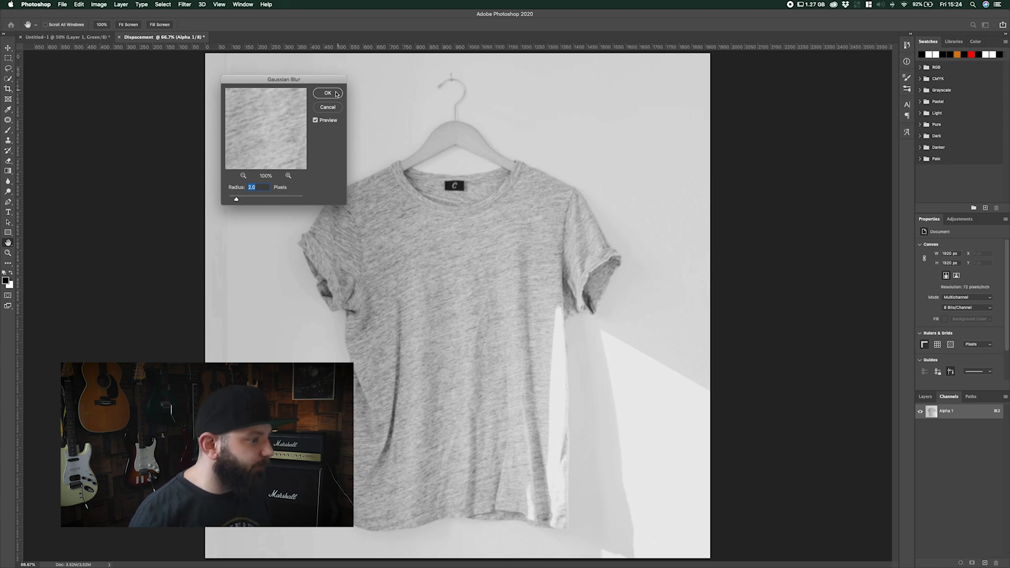
left_click(327, 92)
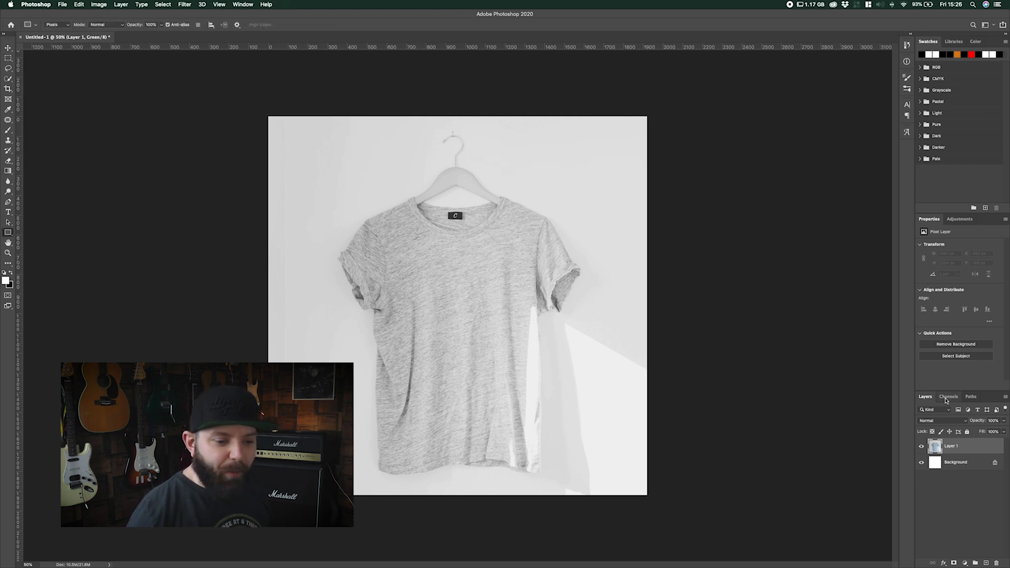
Turn the RGB composite back on so the shirt shows in full colour.
left_click(947, 396)
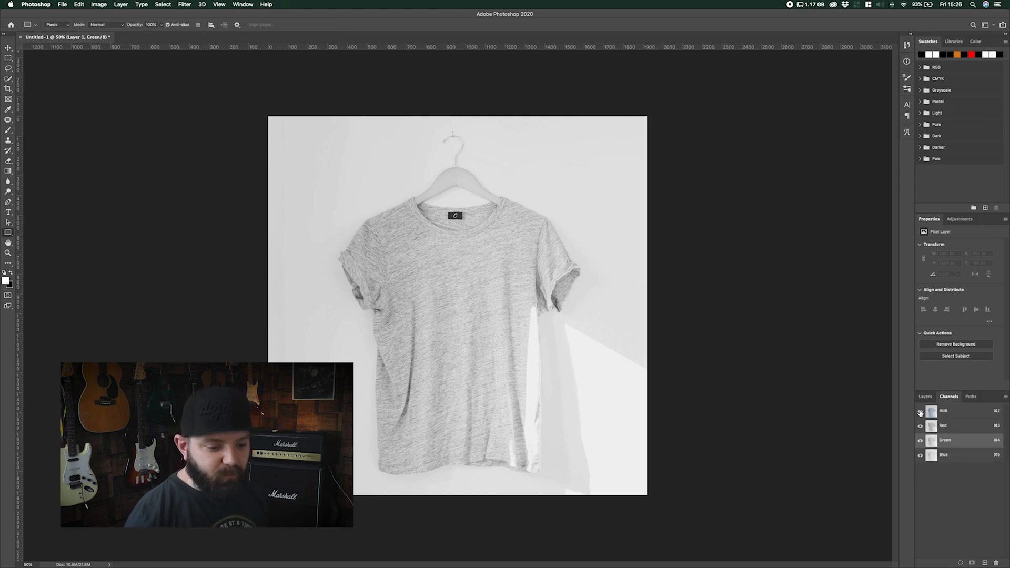
left_click(925, 396)
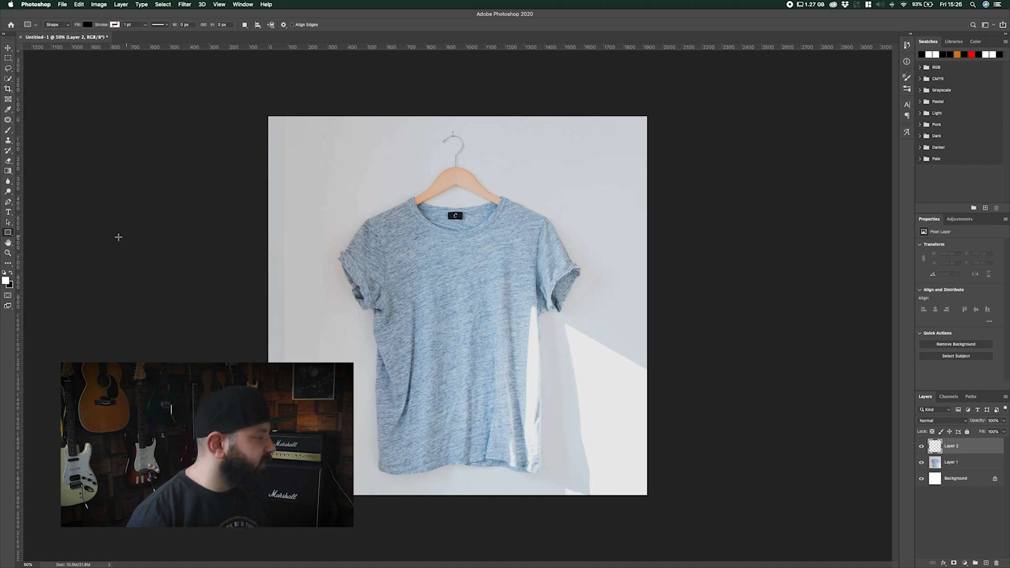
Draw a black rectangle over the shirt's chest and convert it to a smart object.
left_click_drag(403, 265, 442, 312)
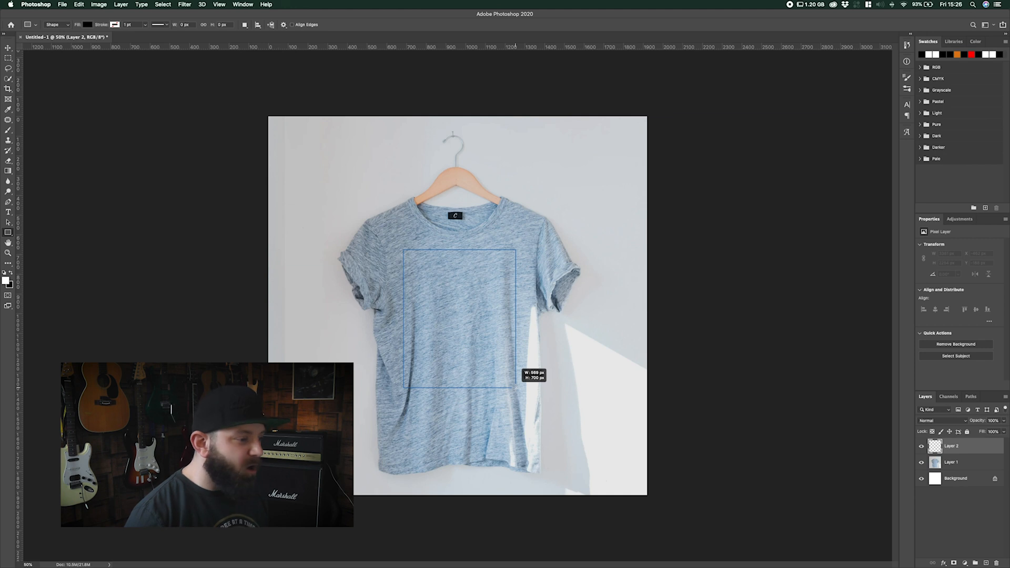
left_click_drag(405, 249, 511, 387)
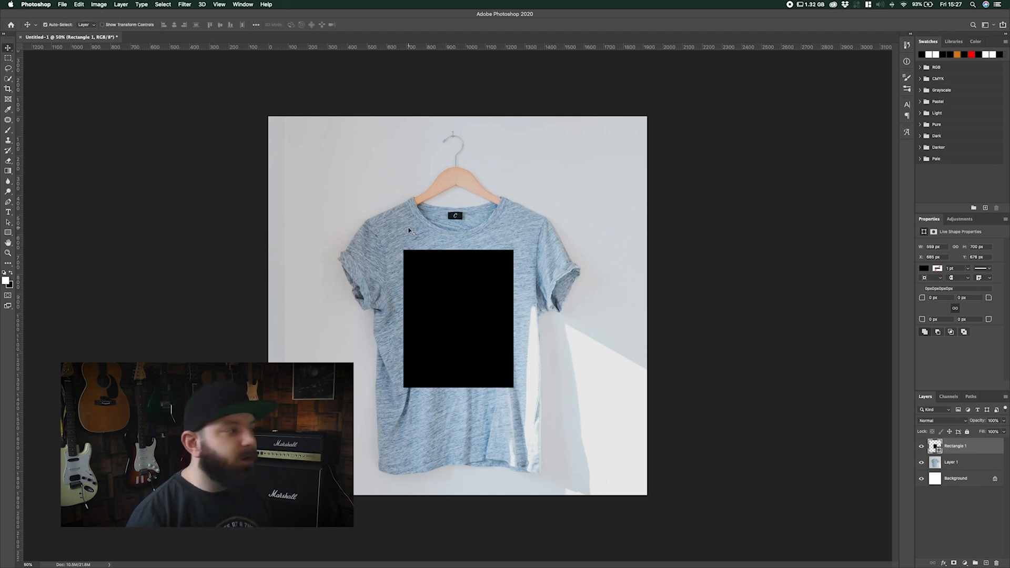
left_click(185, 5)
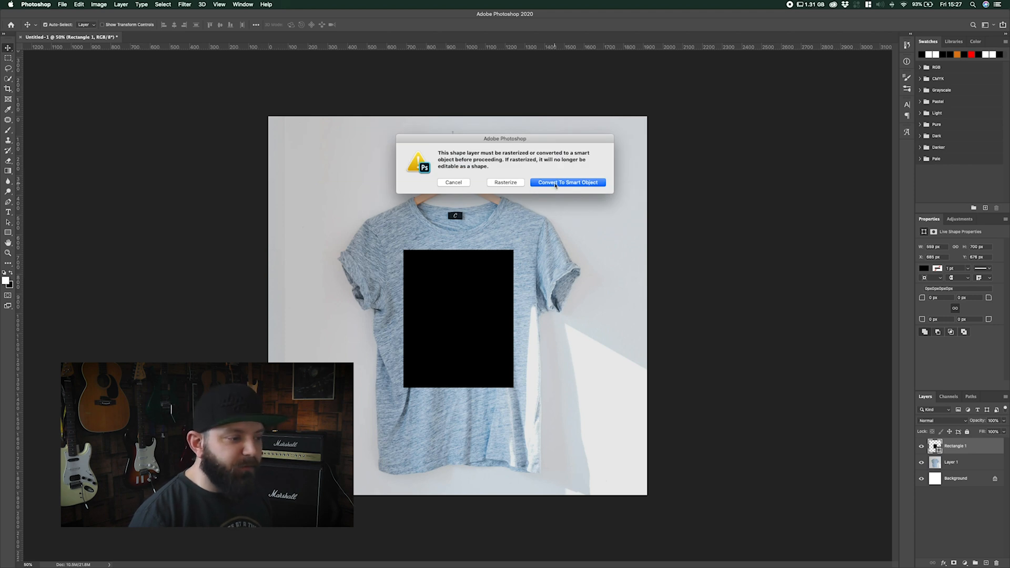
Apply a Displace filter at scale 5 using Displacement.psd as the map.
left_click(567, 183)
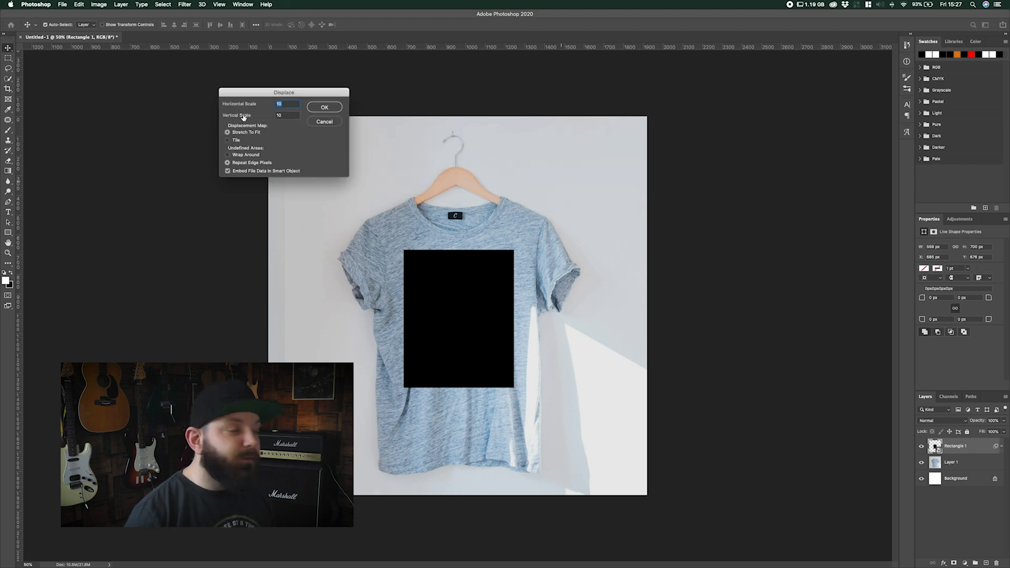
left_click_drag(283, 93, 465, 162)
type("5")
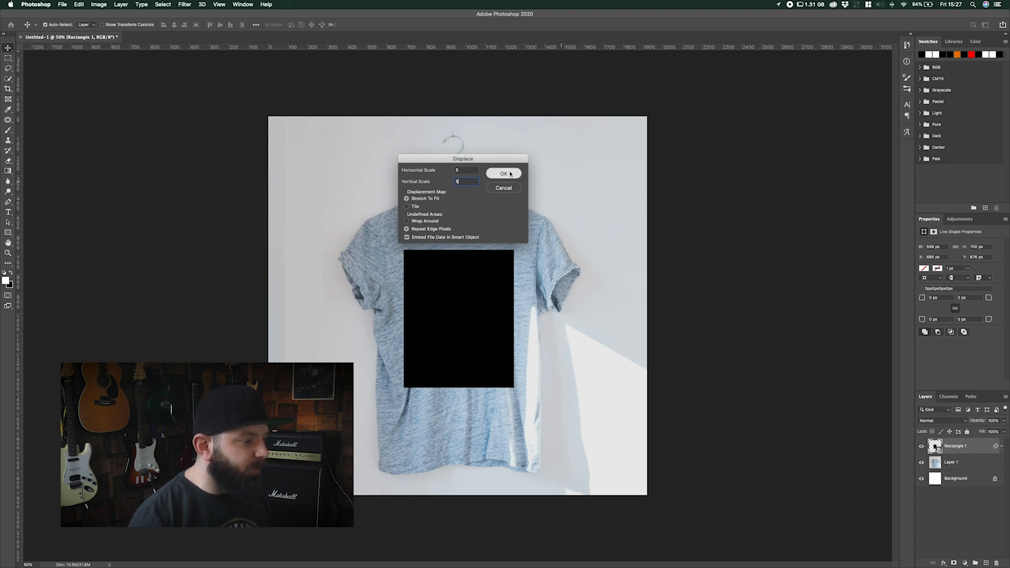
left_click(504, 173)
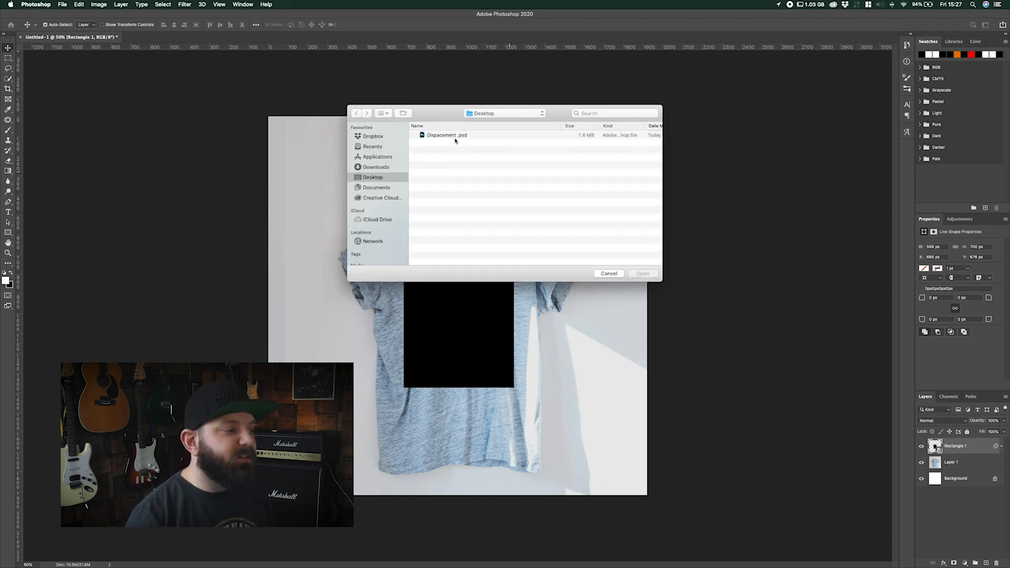
left_click(446, 134)
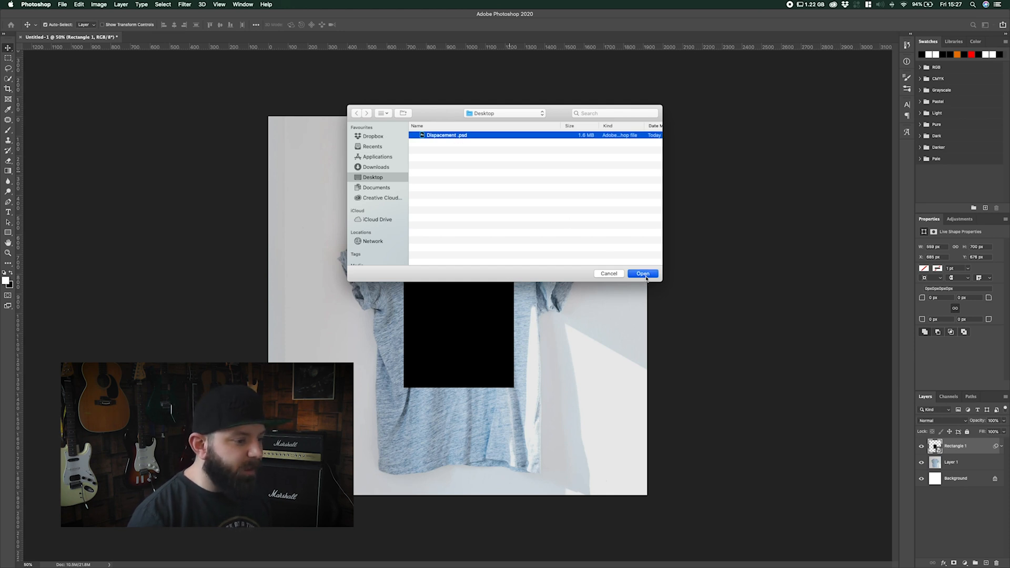
left_click(642, 273)
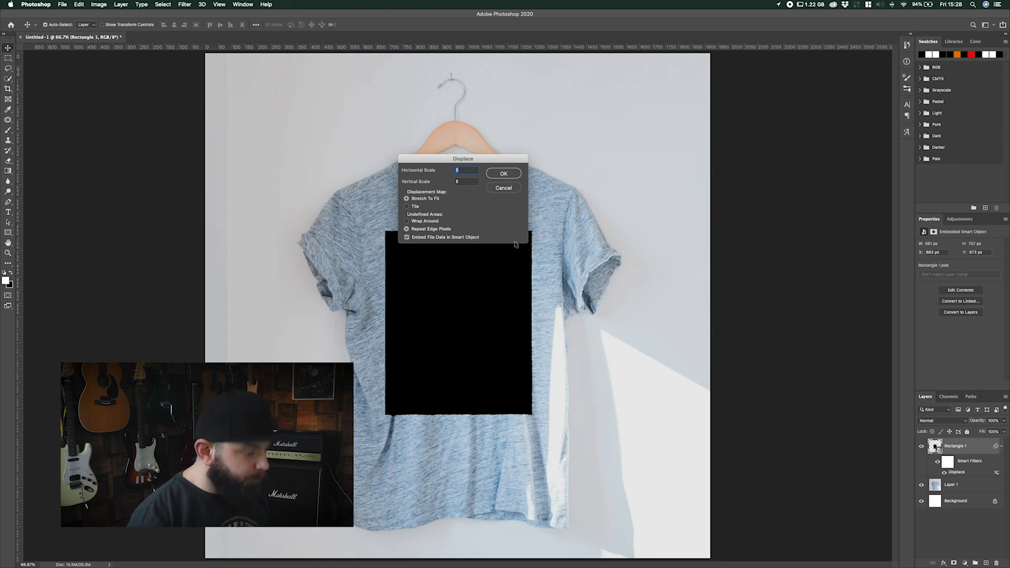
Raise the Displace smart filter's horizontal and vertical scale to 10.
type("10")
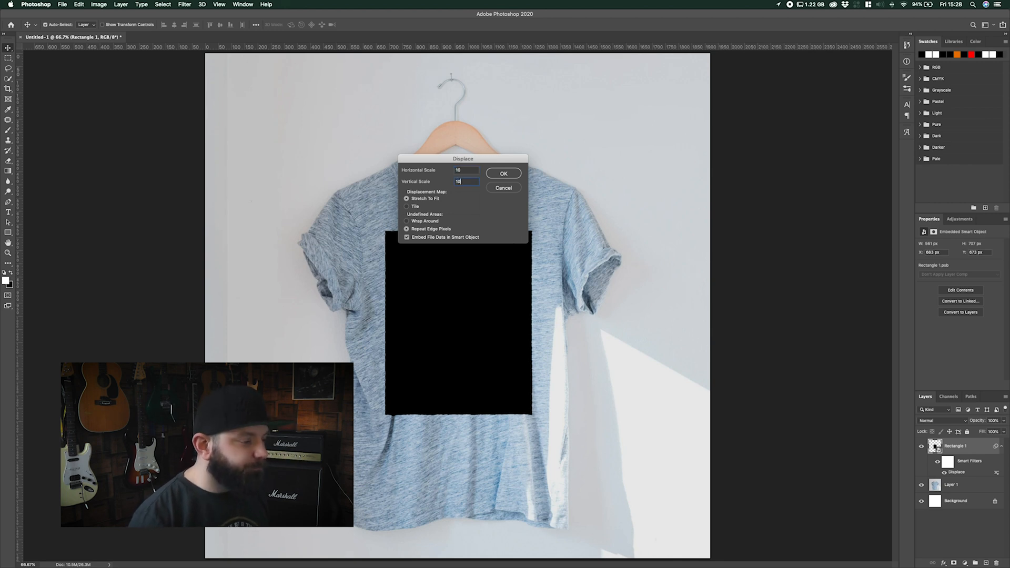
left_click(503, 173)
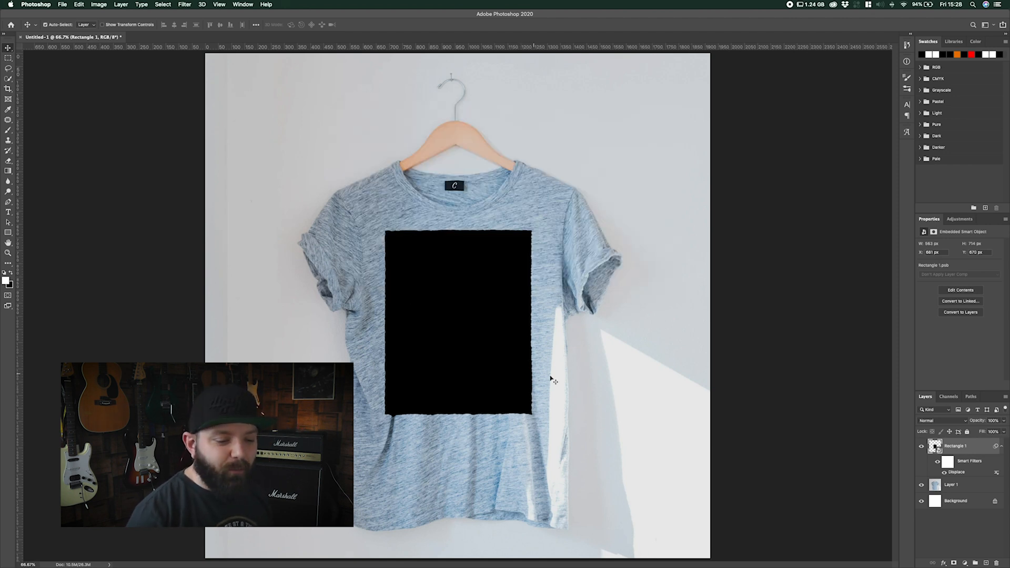
Set the rectangle's Underlying Layer blend ranges to 0/101 and 189/255.
right_click(955, 446)
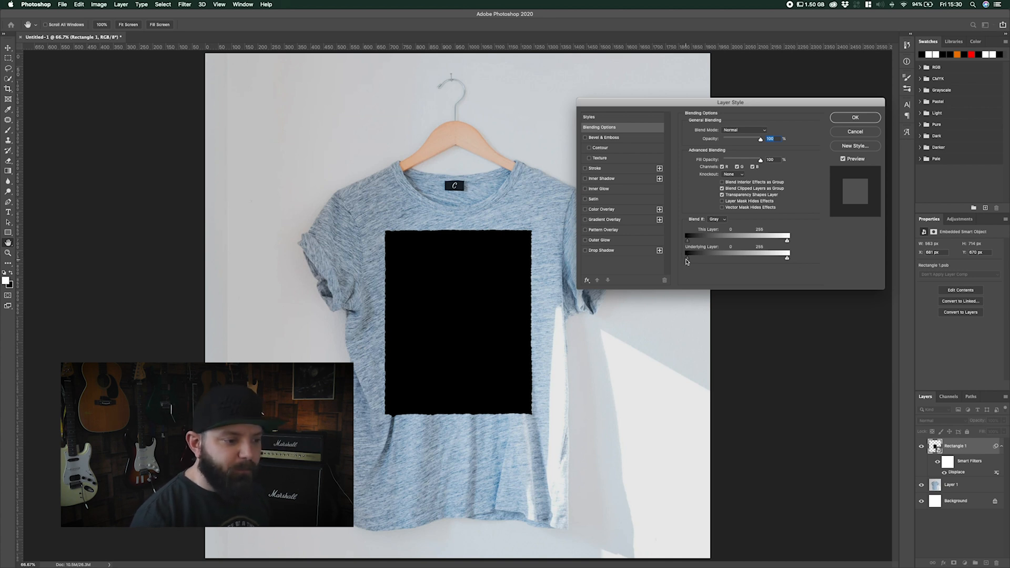
mouse_move(685, 261)
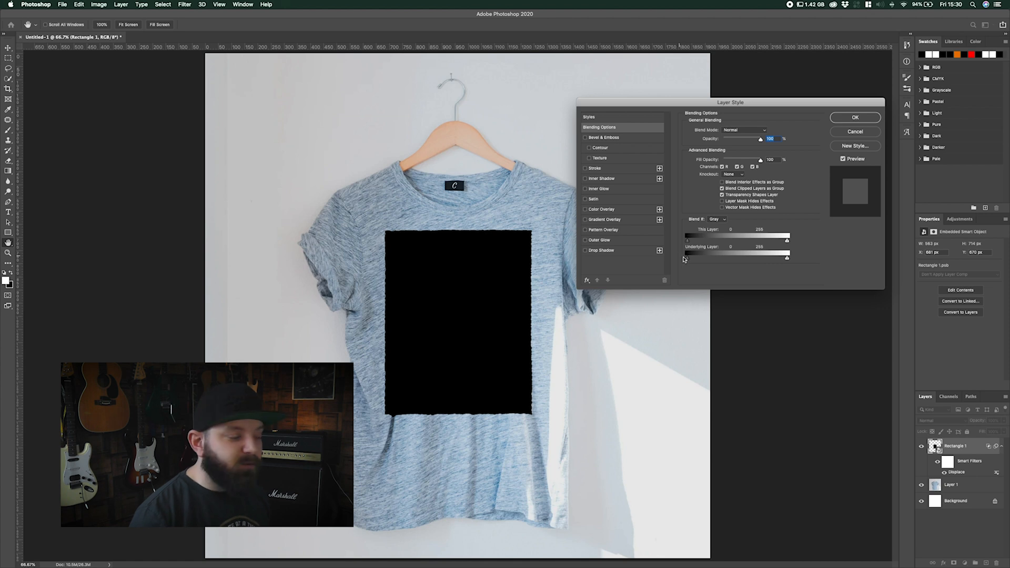
left_click_drag(688, 257, 729, 257)
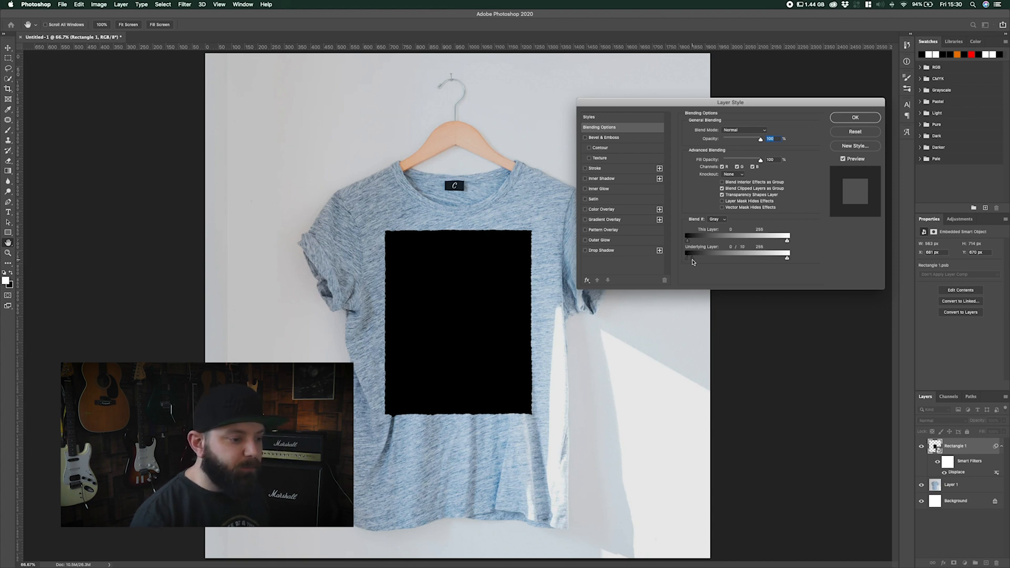
left_click_drag(692, 258, 737, 258)
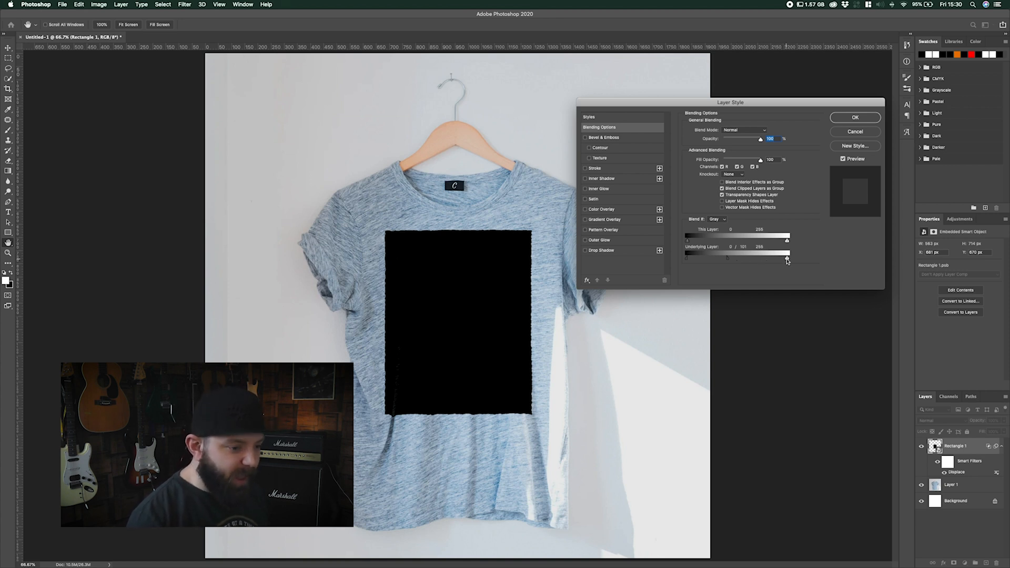
left_click_drag(785, 258, 771, 258)
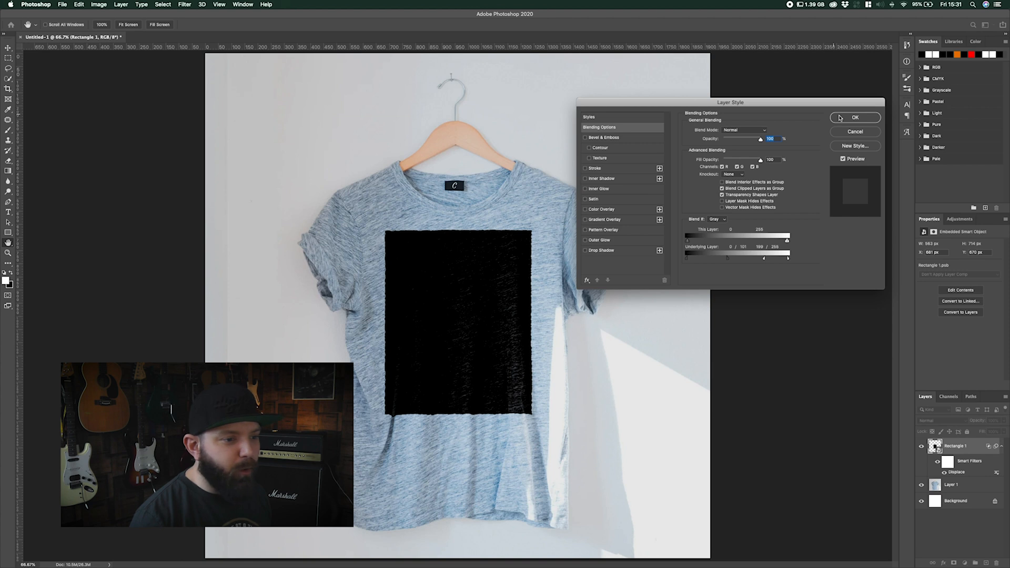
left_click(855, 118)
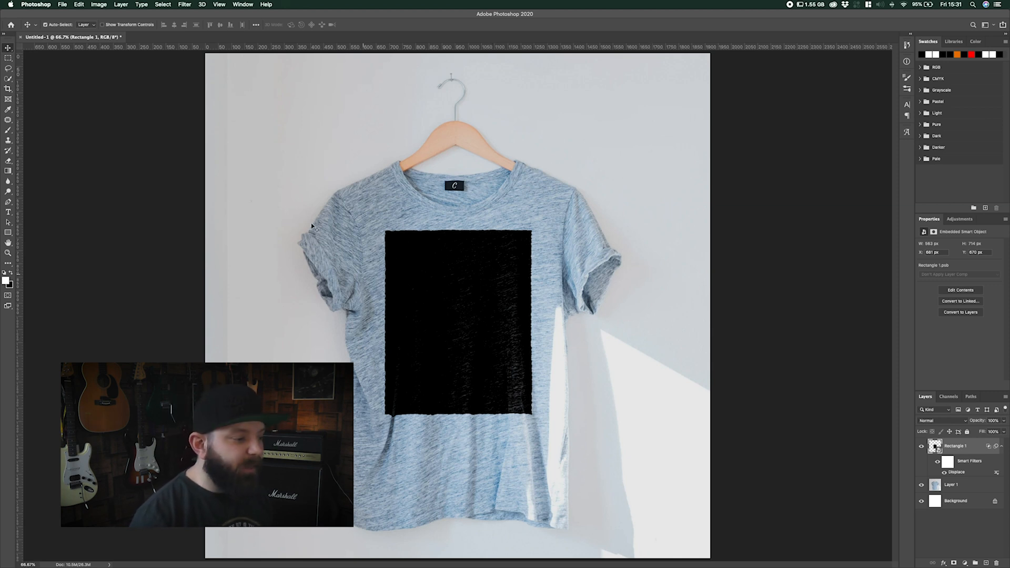
mouse_move(632, 413)
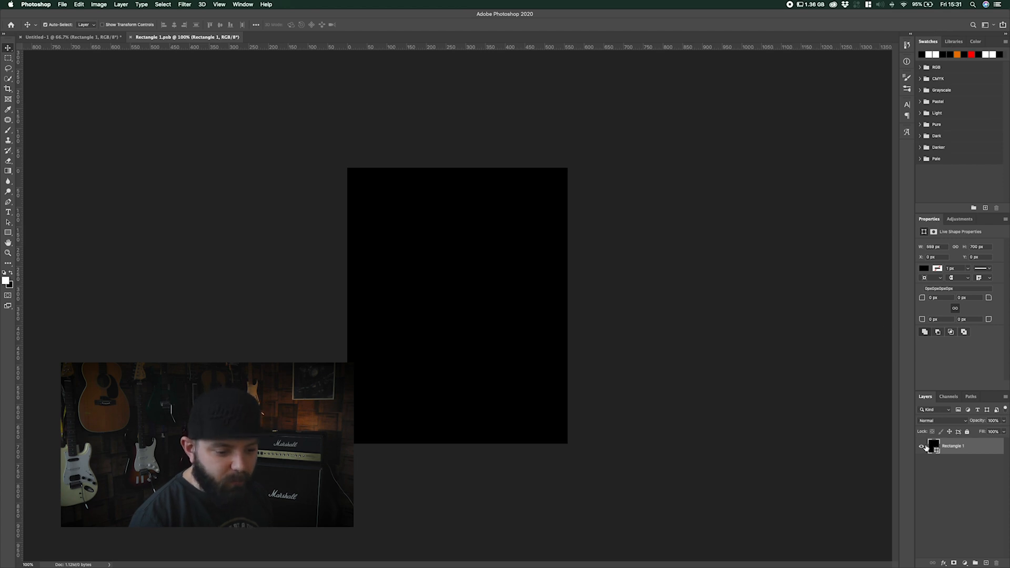
Hide Rectangle 1 inside the smart object and place the monogram artwork.
left_click(921, 445)
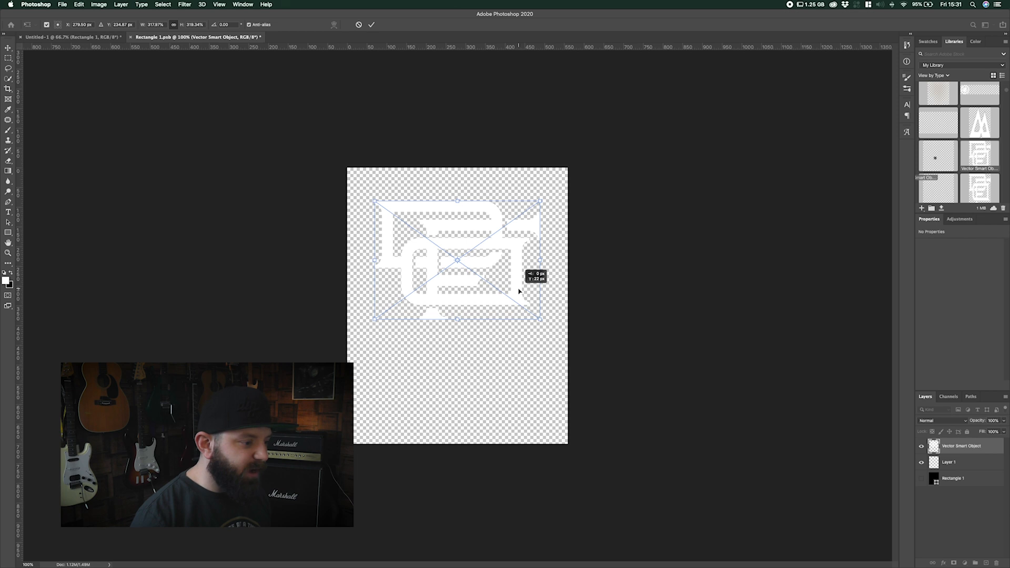
right_click(519, 291)
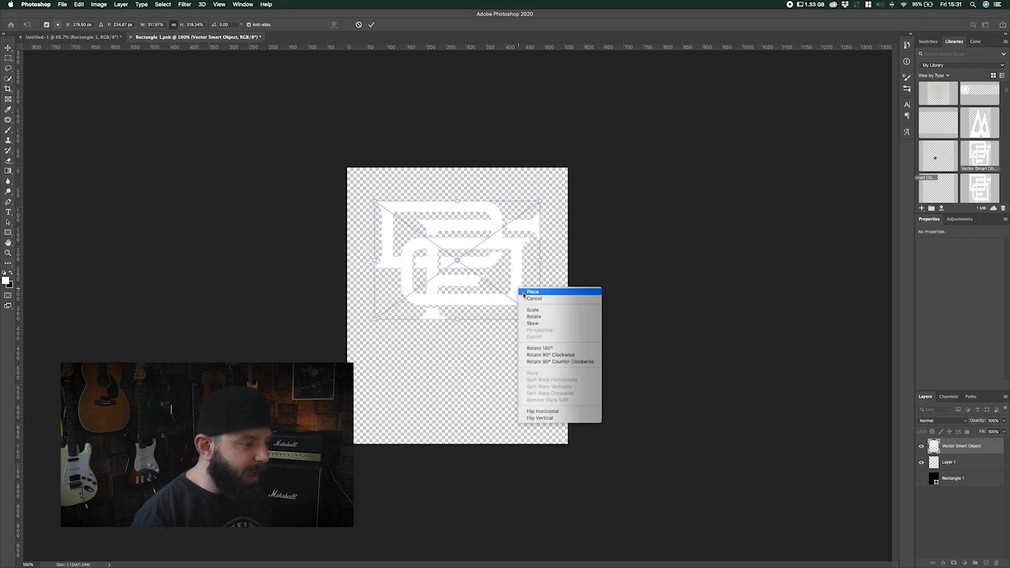
left_click(532, 291)
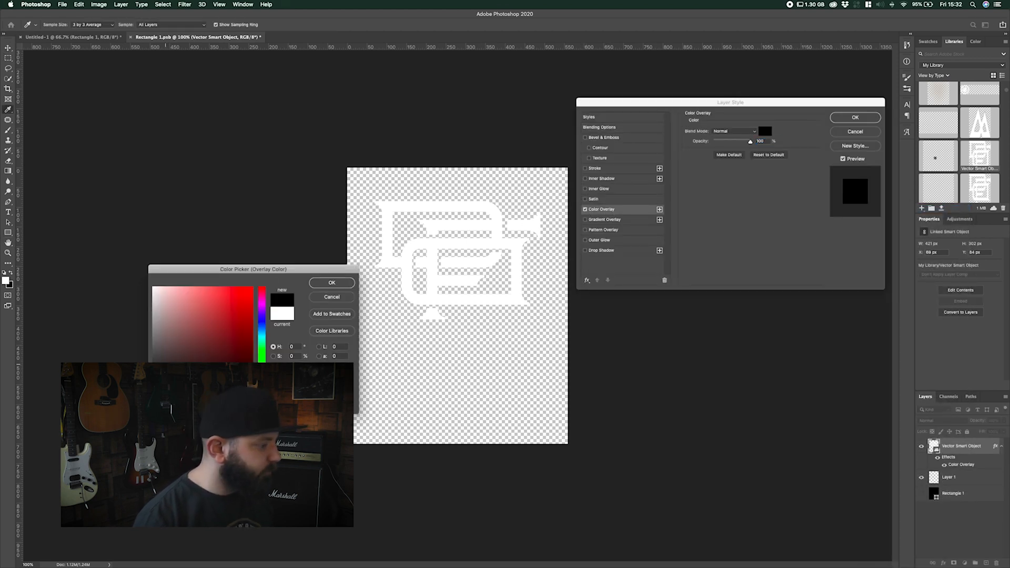
Give the monogram a black Color Overlay layer style.
left_click(332, 282)
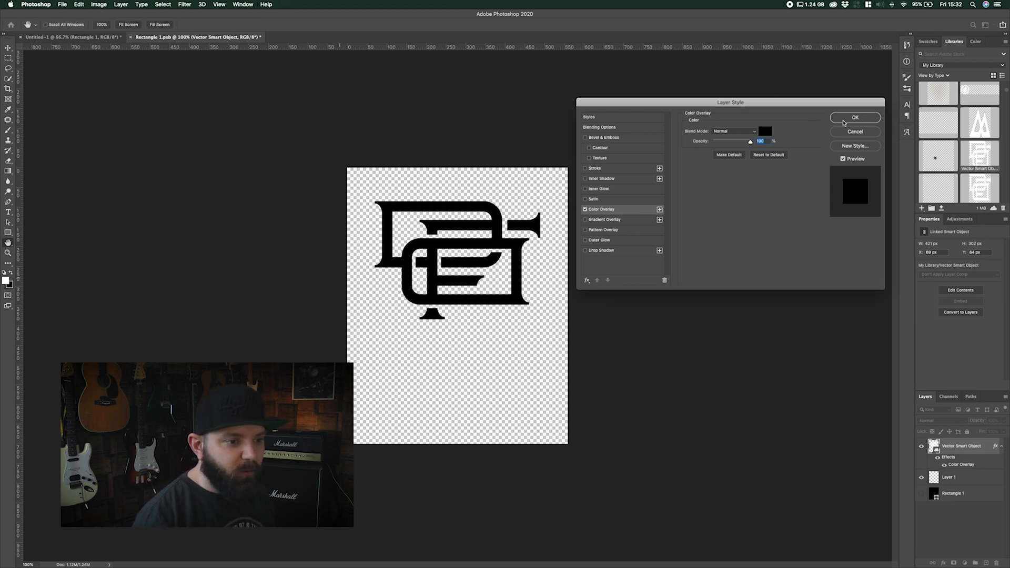
left_click(855, 117)
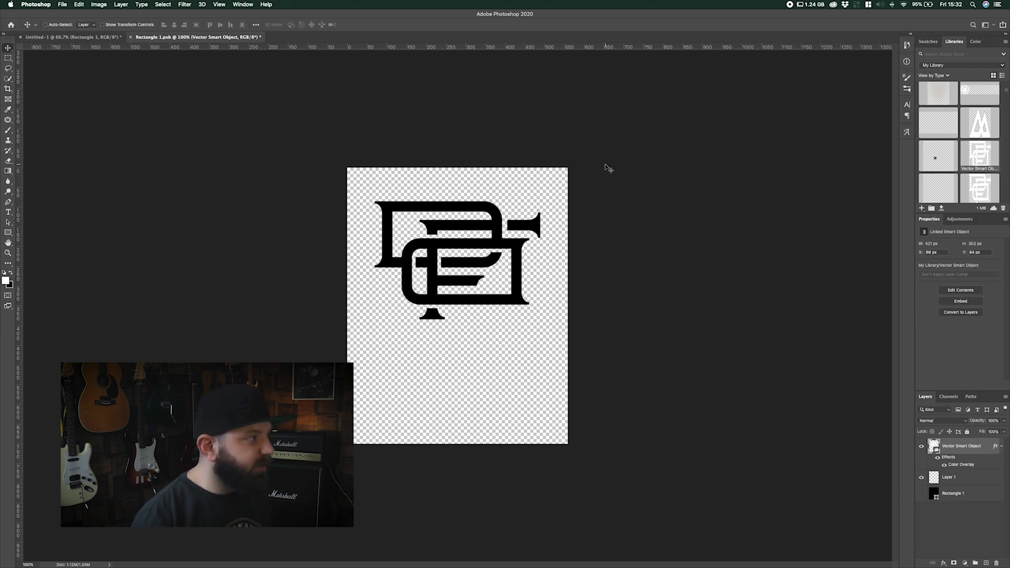
left_click(62, 4)
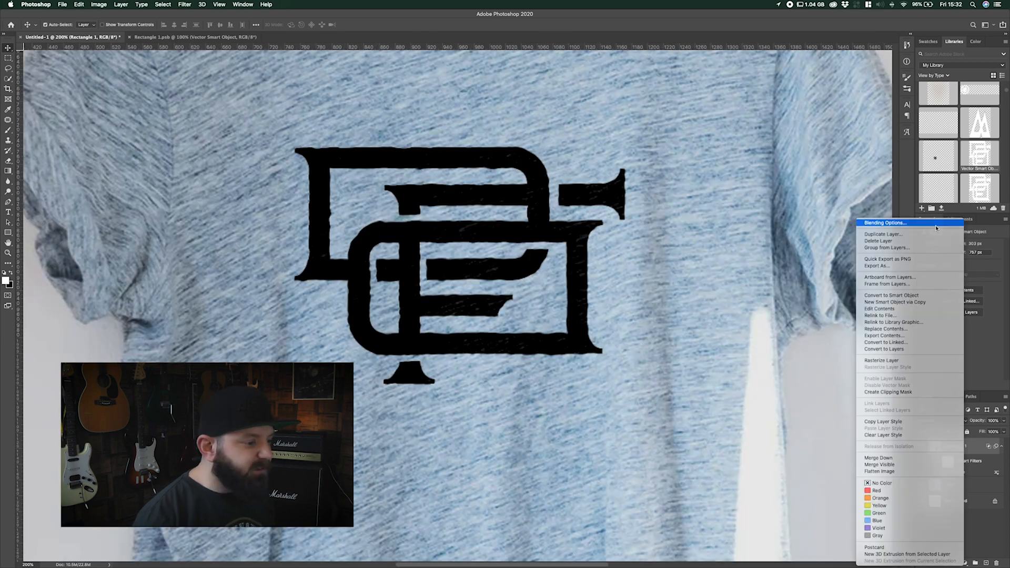
Set the artwork layer's Underlying Layer blend ranges to 0/117 and 169/255.
left_click(883, 223)
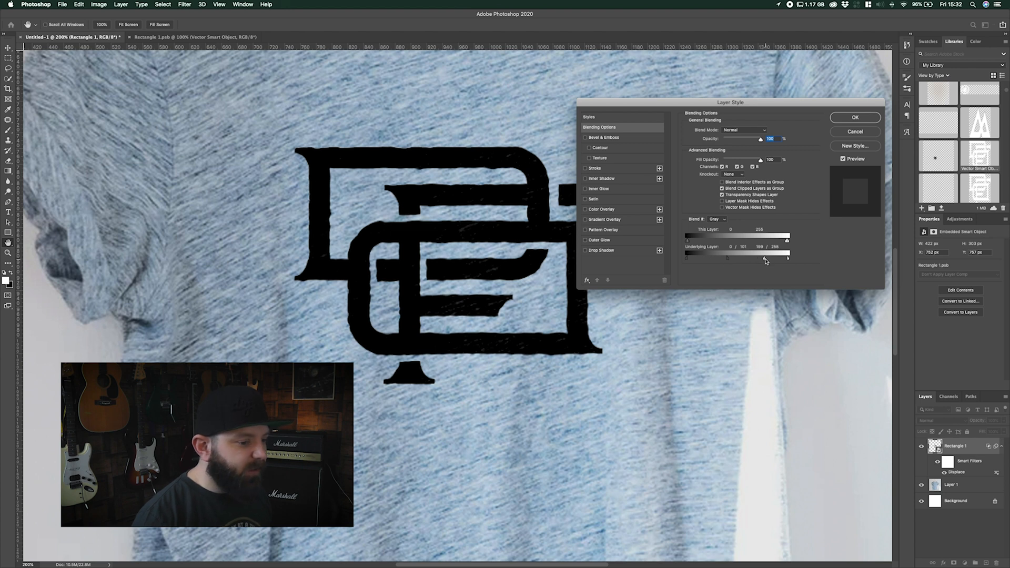
left_click_drag(786, 258, 760, 258)
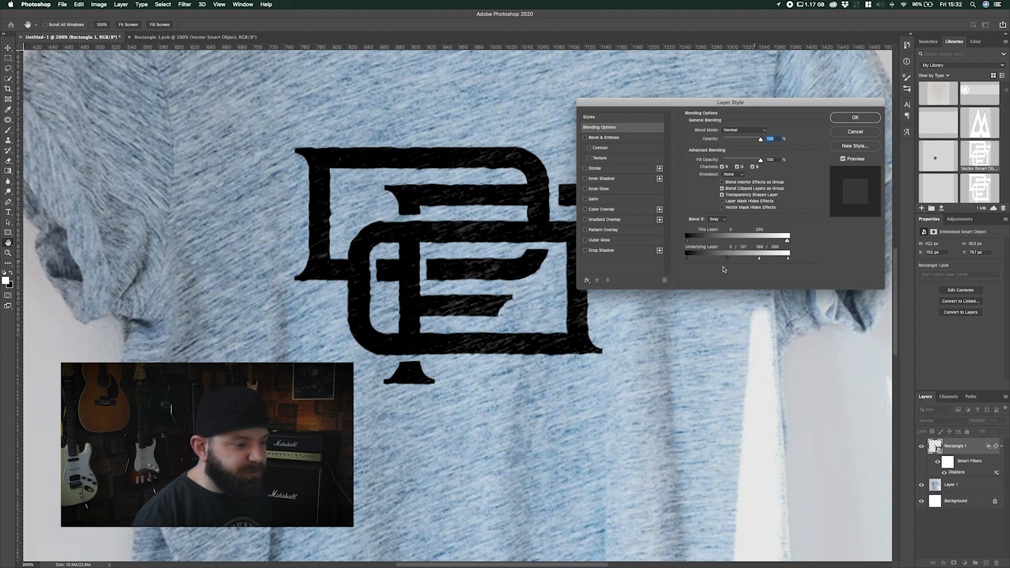
left_click_drag(734, 257, 738, 258)
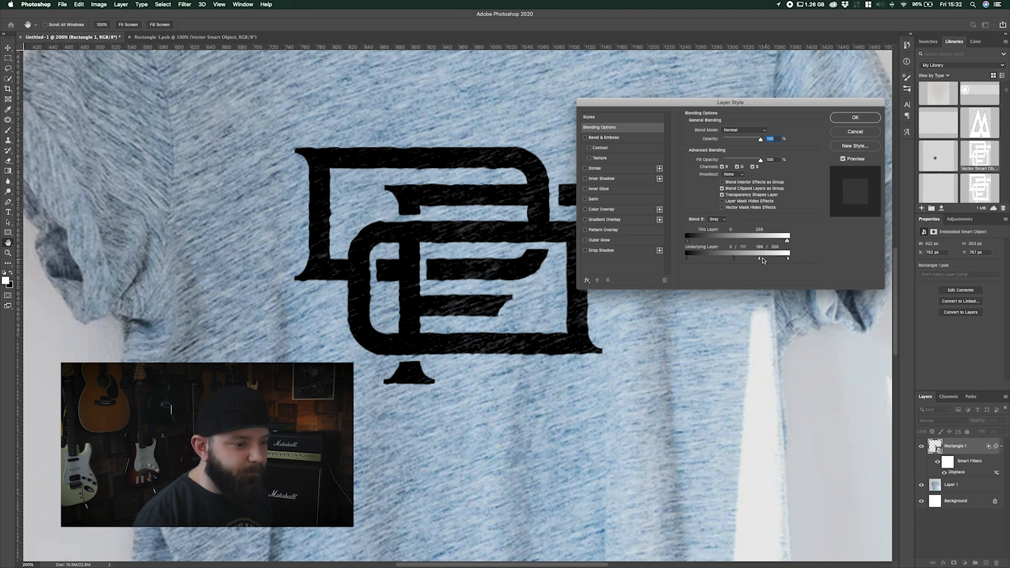
left_click_drag(781, 255, 786, 255)
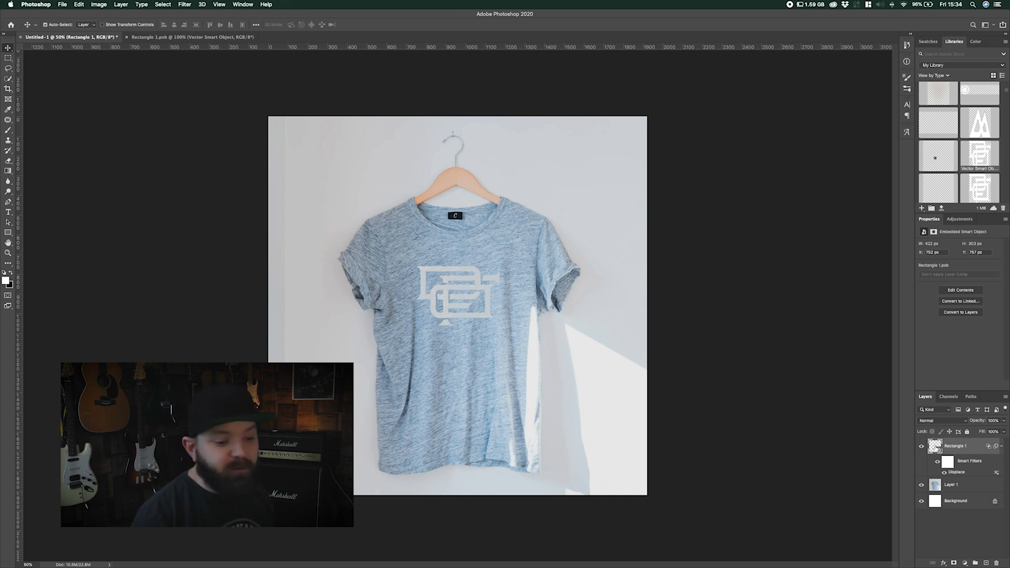
Replace the smart object contents with the DIGIFROG DESIGNS badge and view it blended on the mockup.
left_click(190, 37)
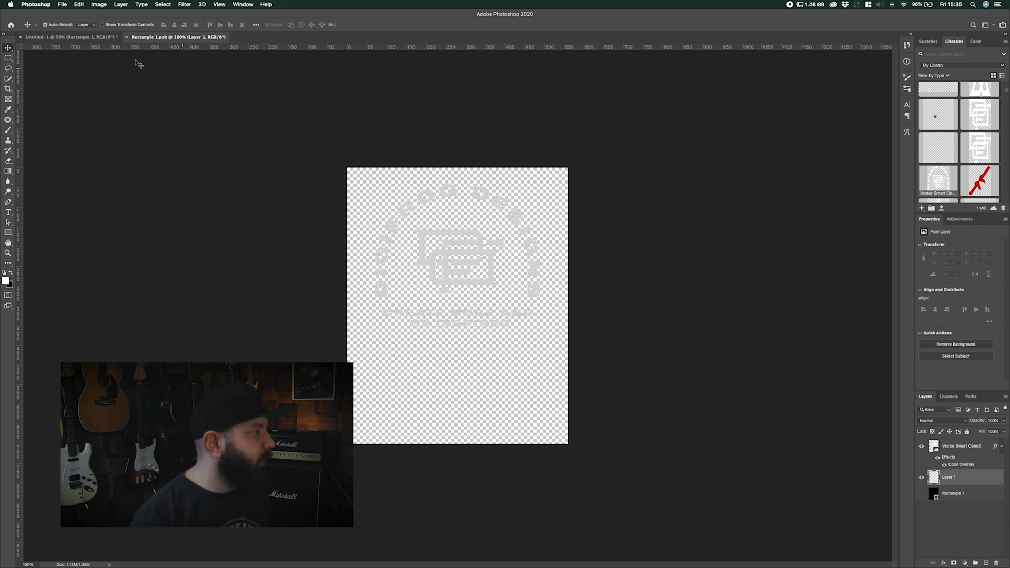
left_click(64, 37)
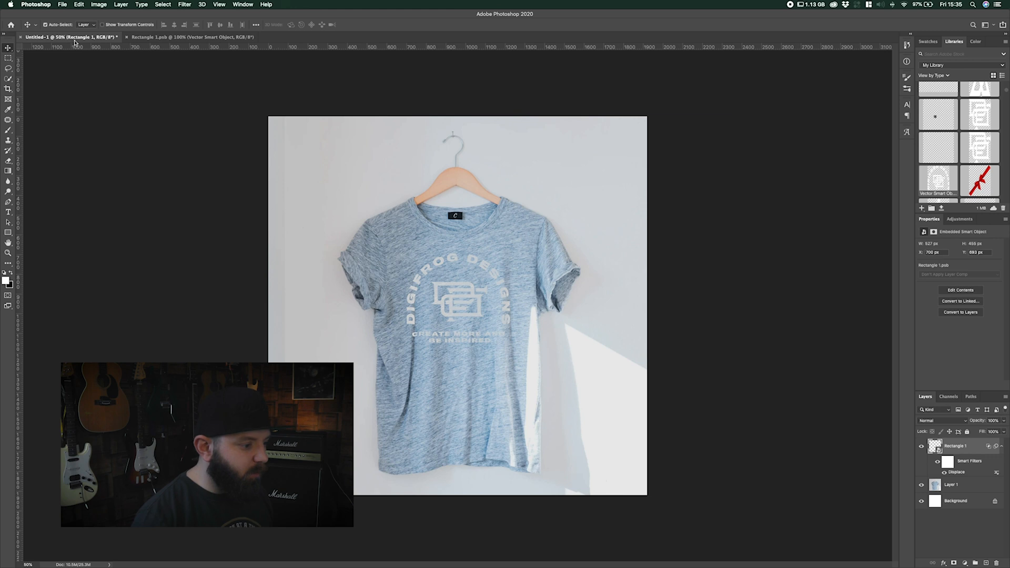